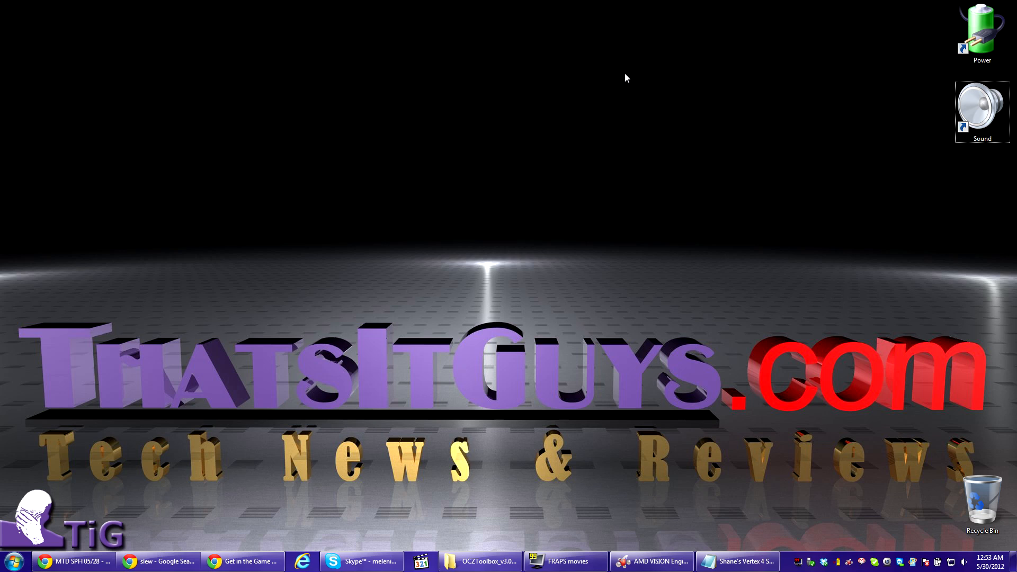
Bring the Explorer window with the SSD software folder to the front.
click(479, 561)
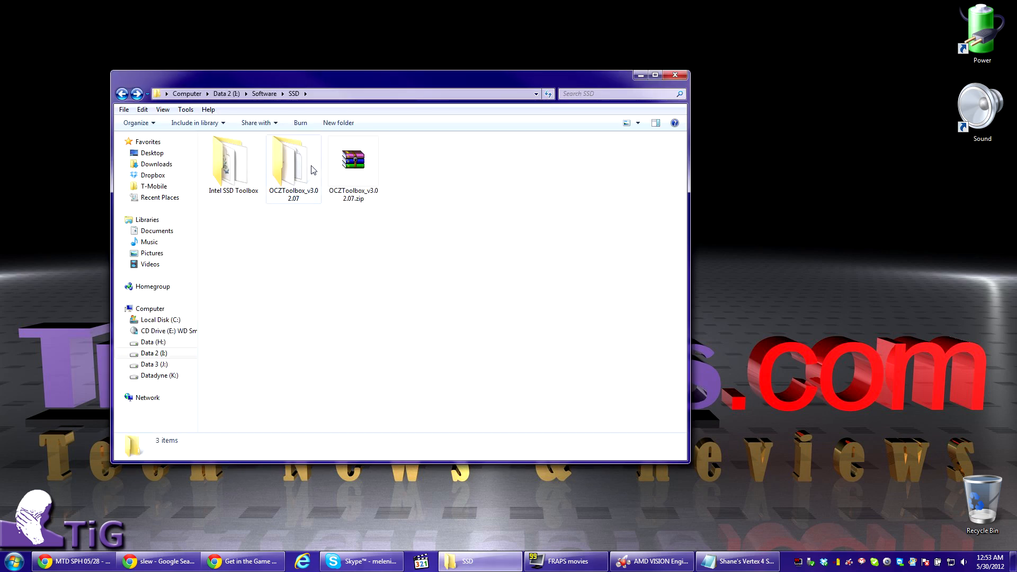
Launch OCZToolbox.exe from the v3.02.07 folder to list the OCZ-VERTEX4 128GB drive.
double_click(293, 160)
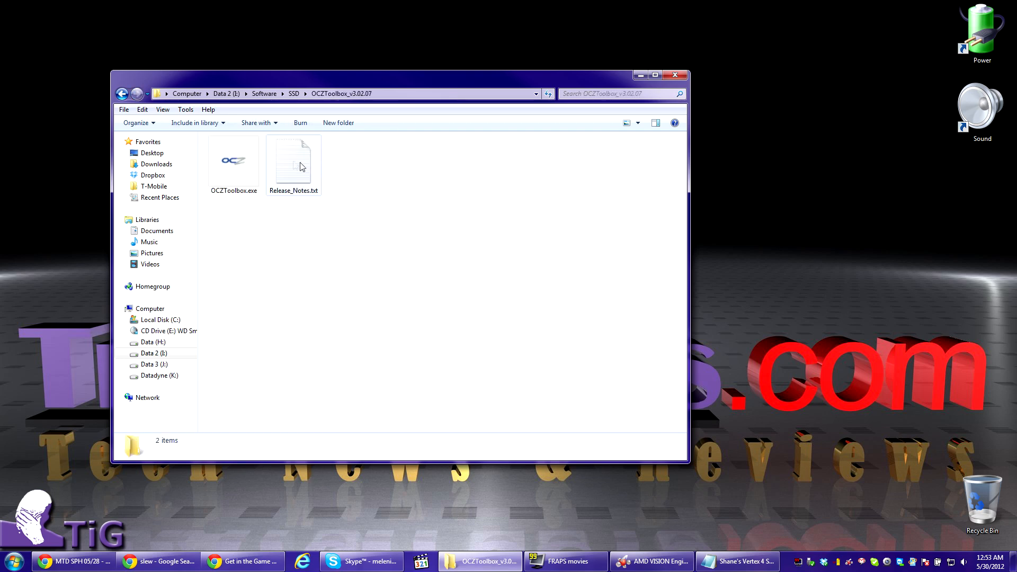
double_click(233, 160)
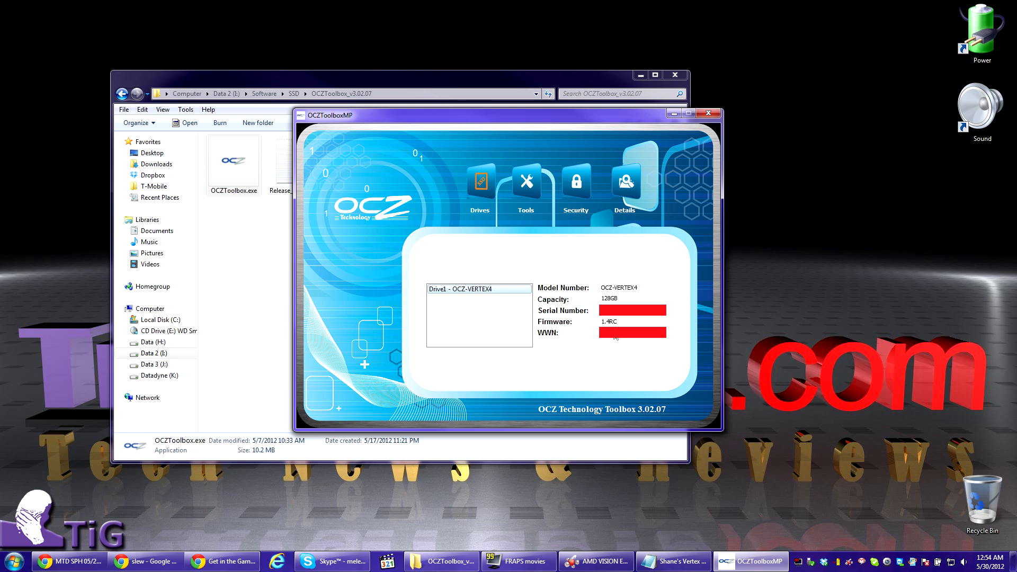
mouse_move(594, 323)
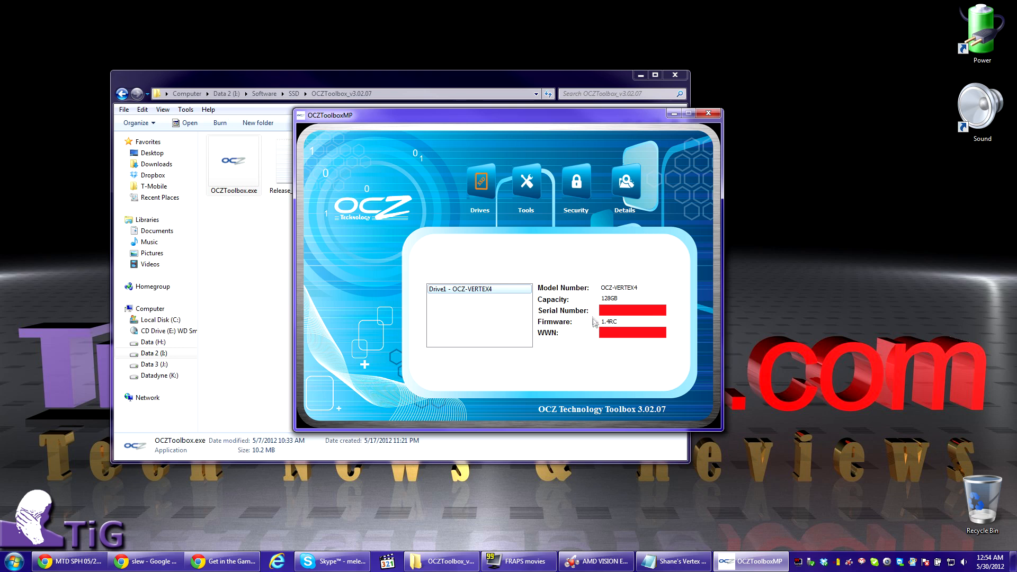
mouse_move(626, 323)
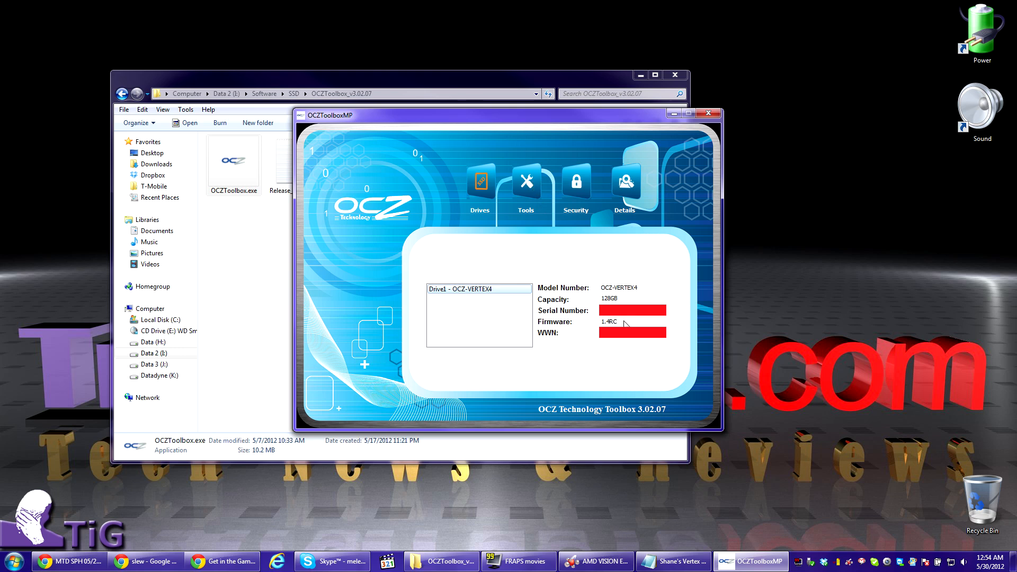
mouse_move(594, 326)
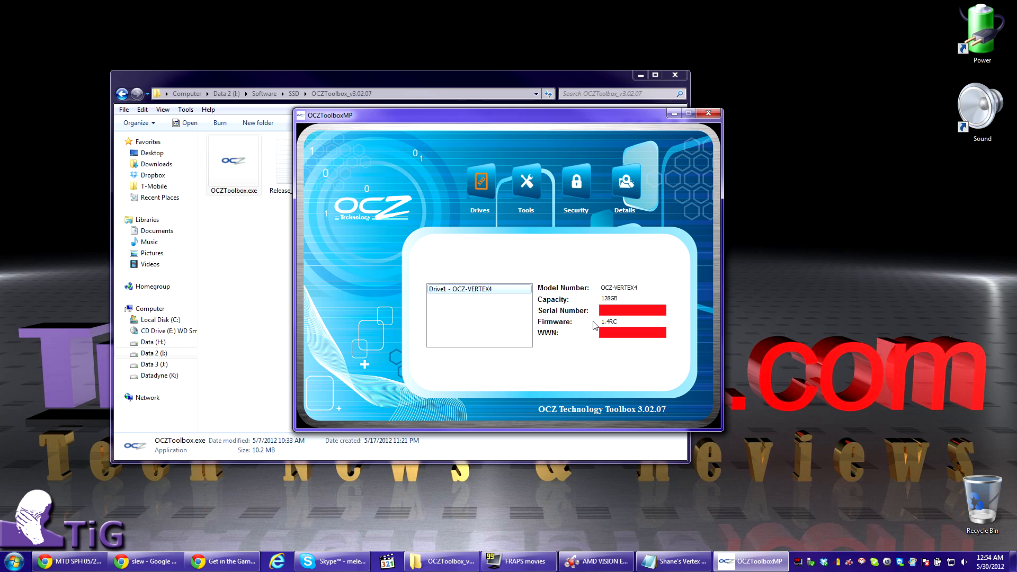
mouse_move(583, 288)
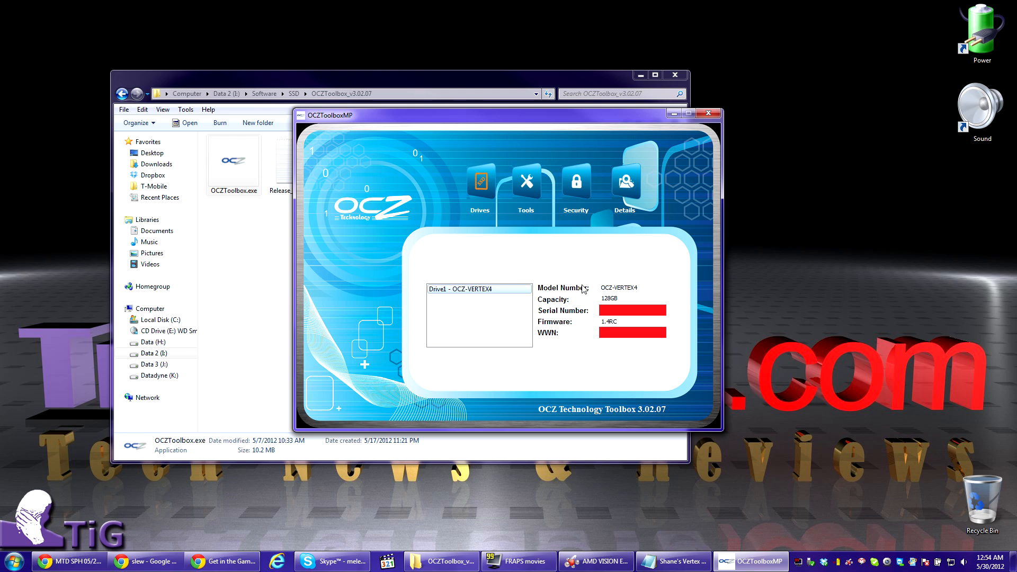
mouse_move(583, 267)
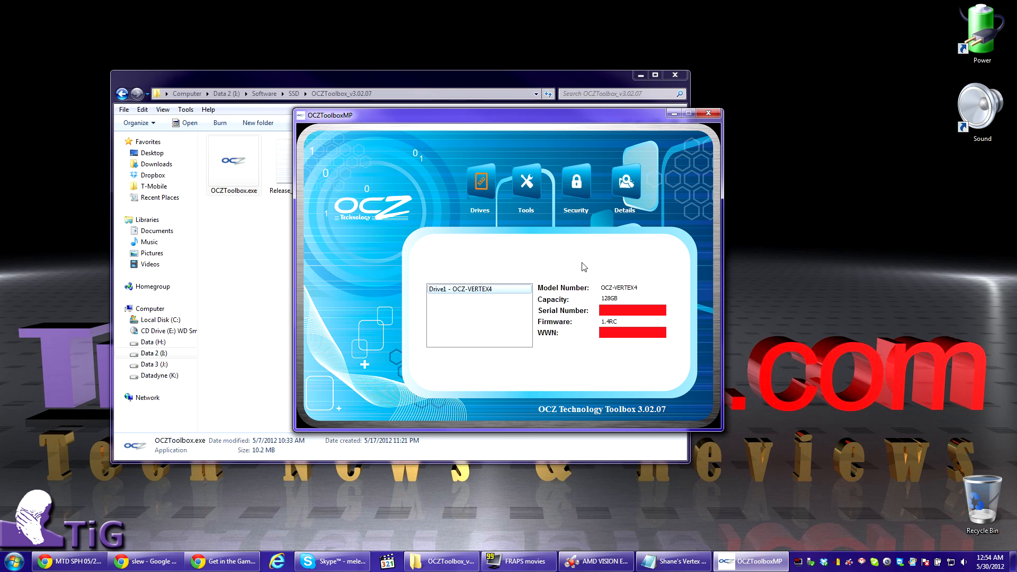
mouse_move(600, 302)
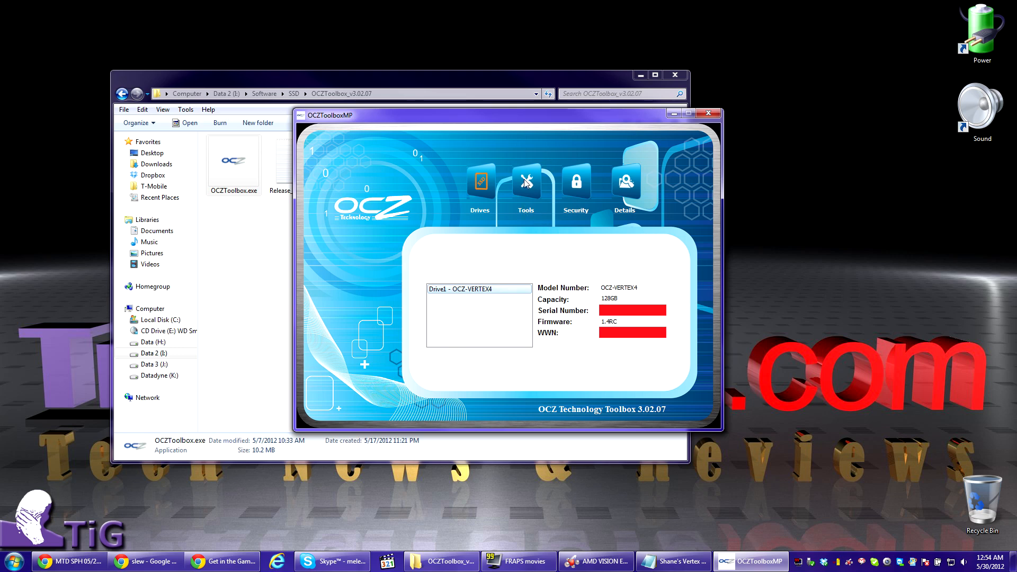
Start the firmware update via Tools and acknowledge the 1.4RC release-candidate notice.
click(525, 183)
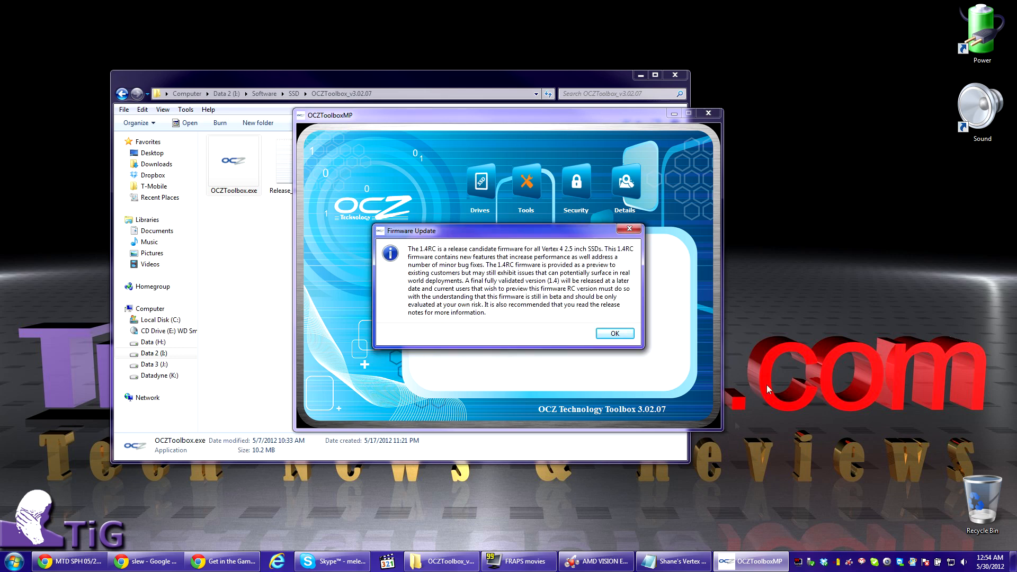
mouse_move(600, 282)
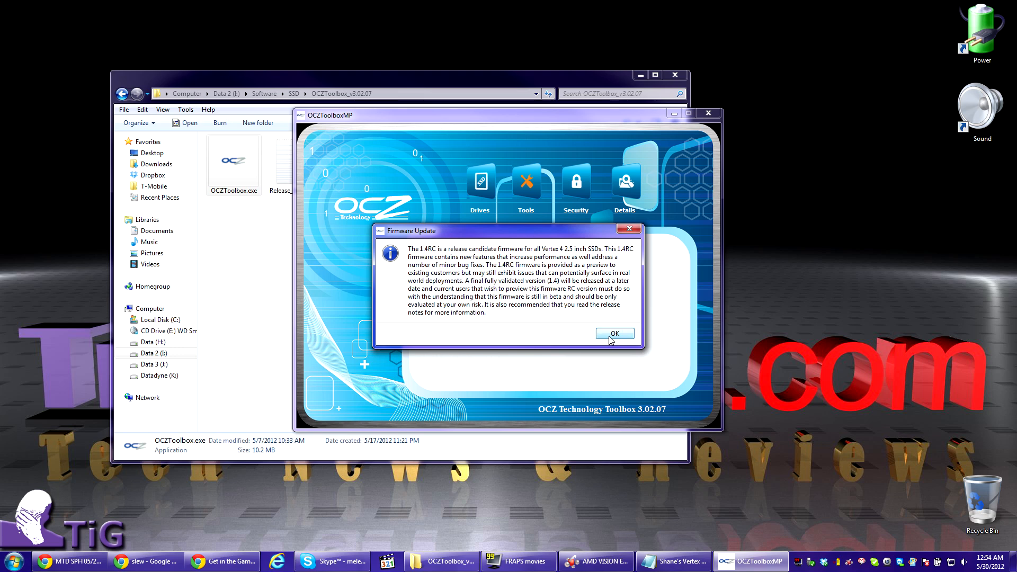
click(613, 332)
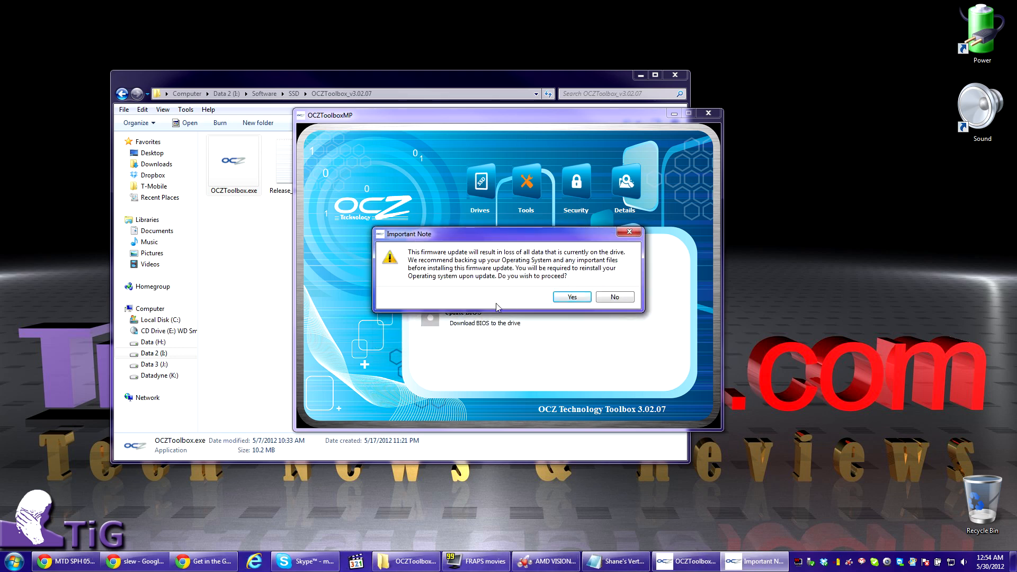
mouse_move(580, 327)
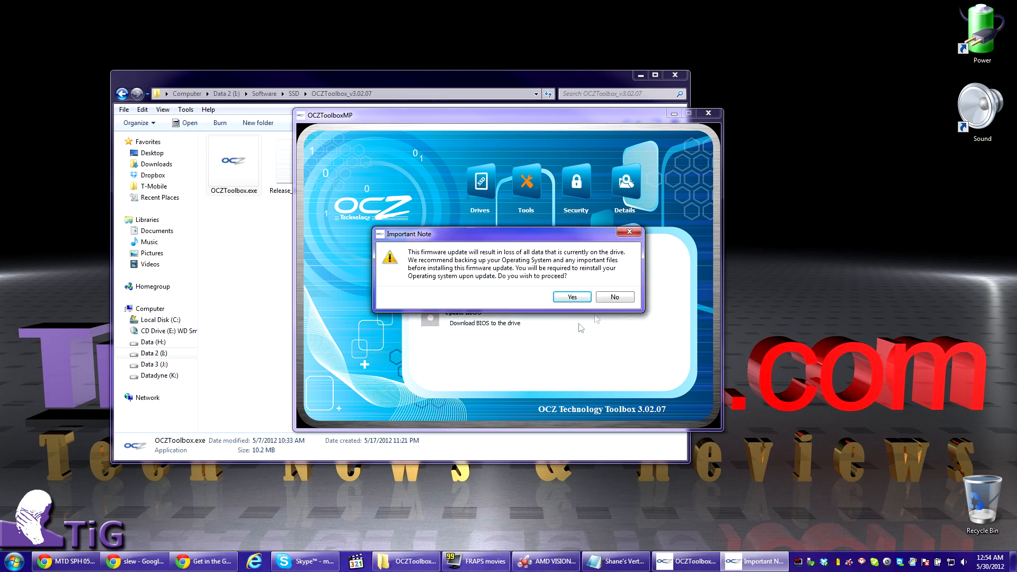
mouse_move(454, 280)
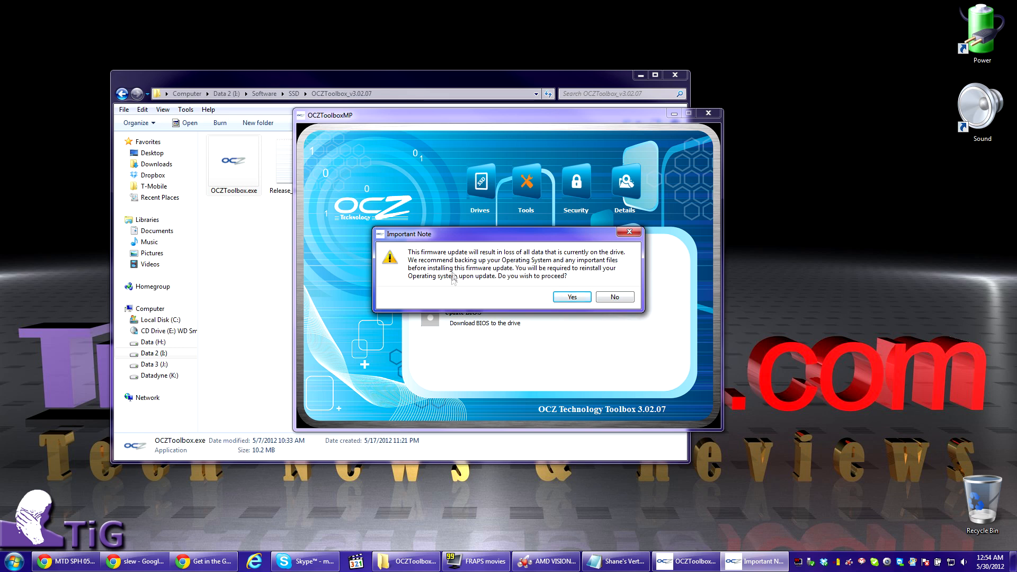
mouse_move(571, 297)
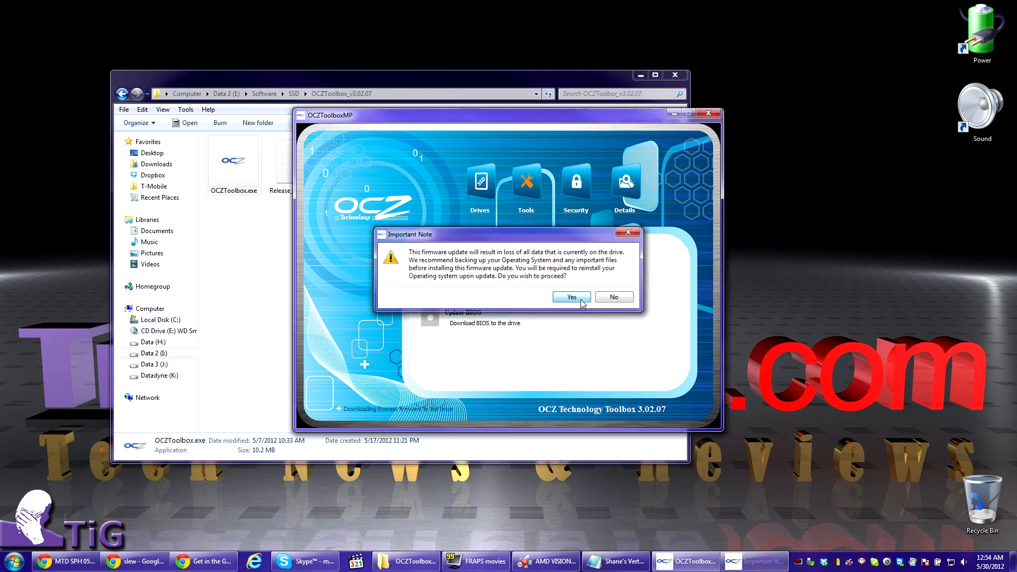
Confirm the data-loss warning, dismiss the crashed OCZToolbox.exe dialog and select the program file.
click(570, 297)
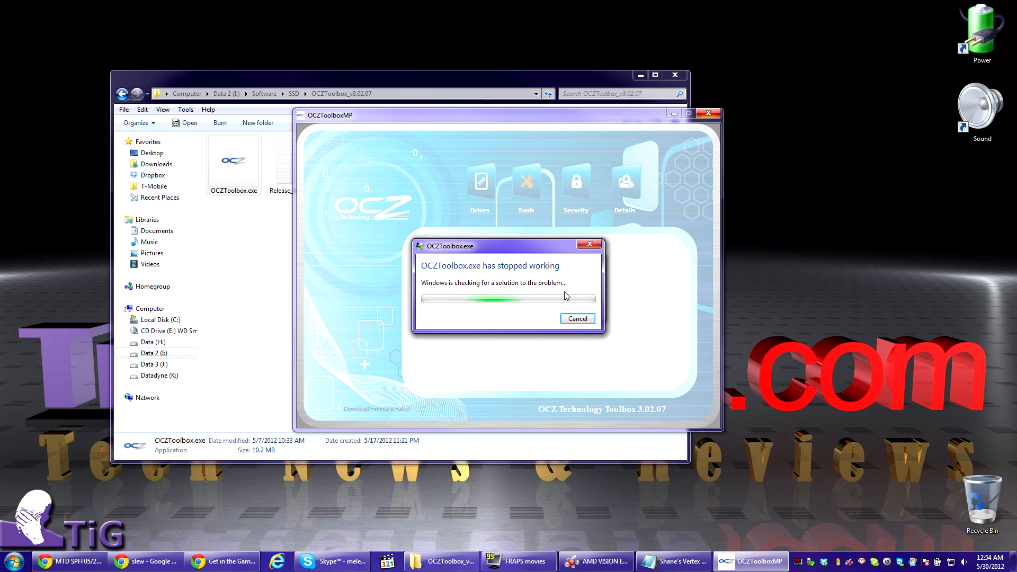
click(576, 318)
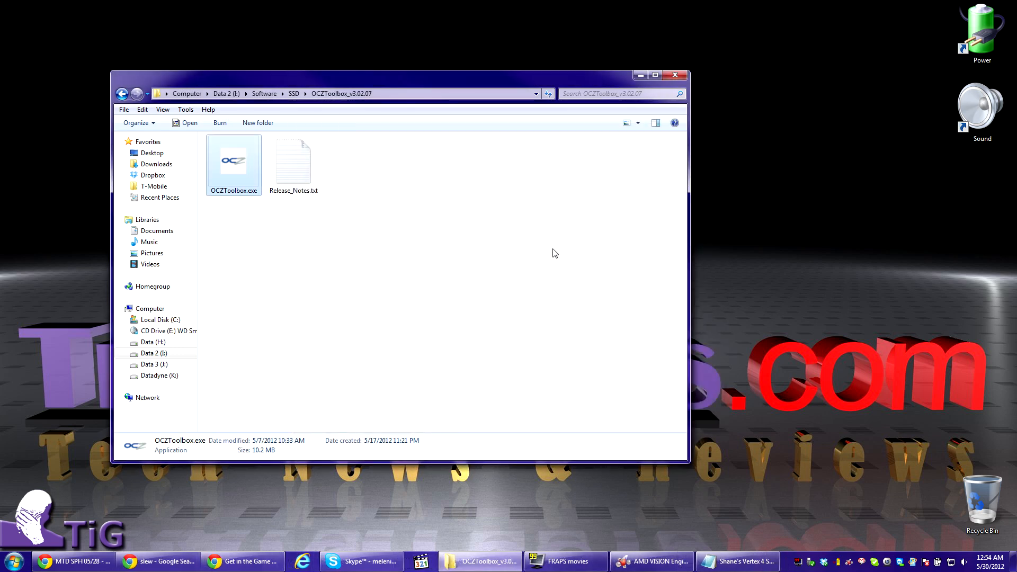
click(554, 254)
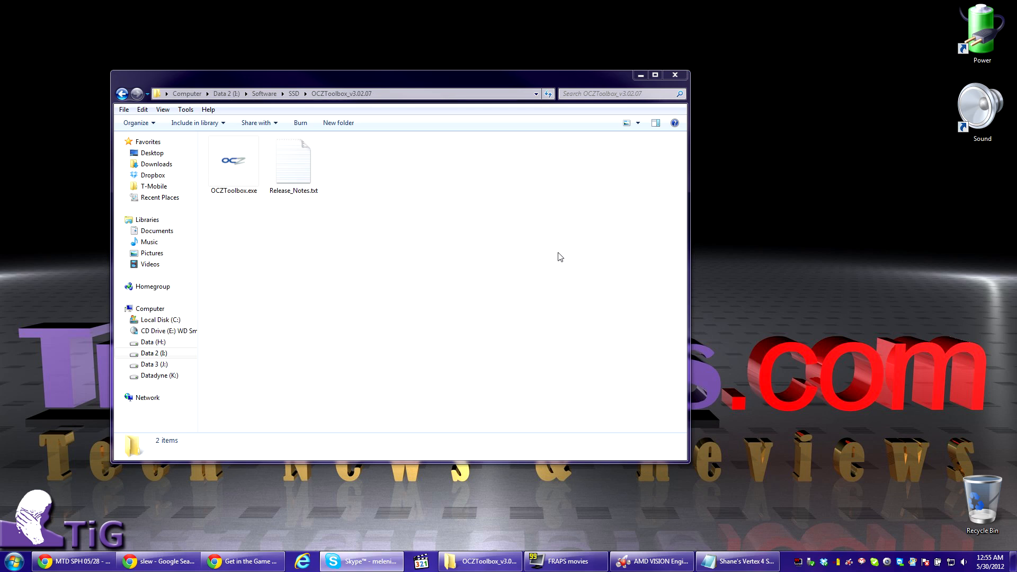
click(233, 162)
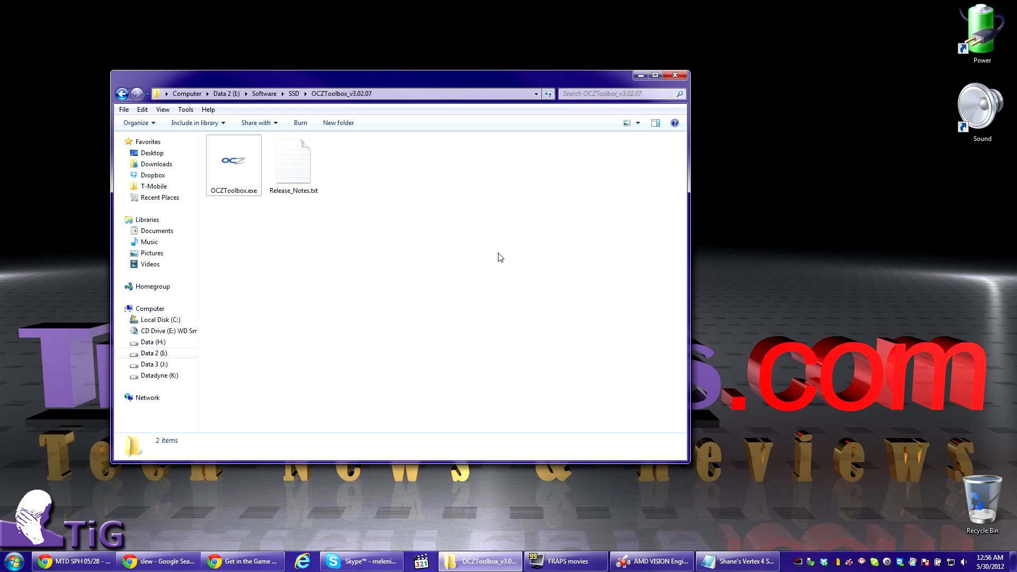
mouse_move(403, 164)
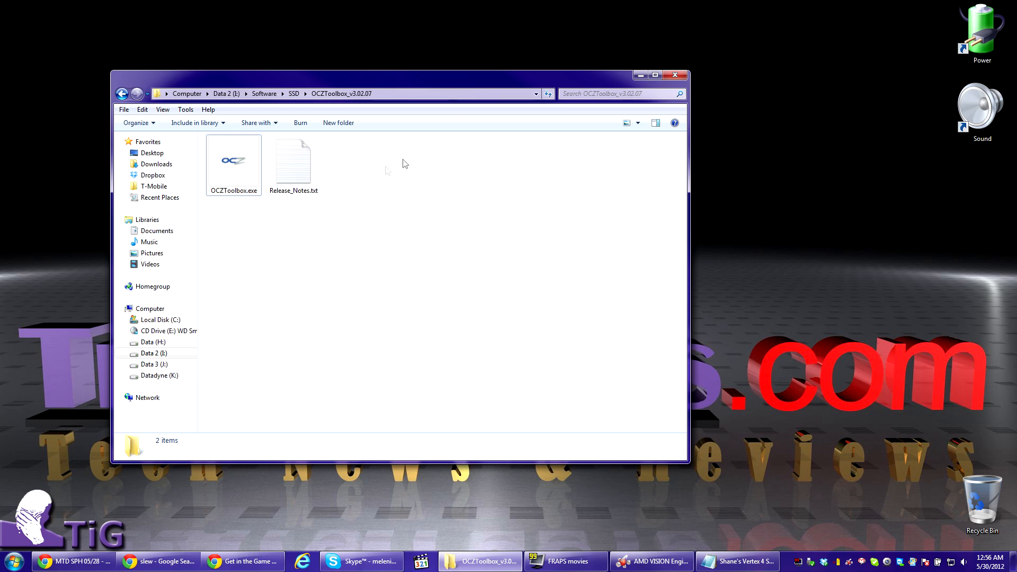
Relaunch OCZ Toolbox and verify Drive1 OCZ-VERTEX4 reports firmware 1.4RC.
double_click(233, 160)
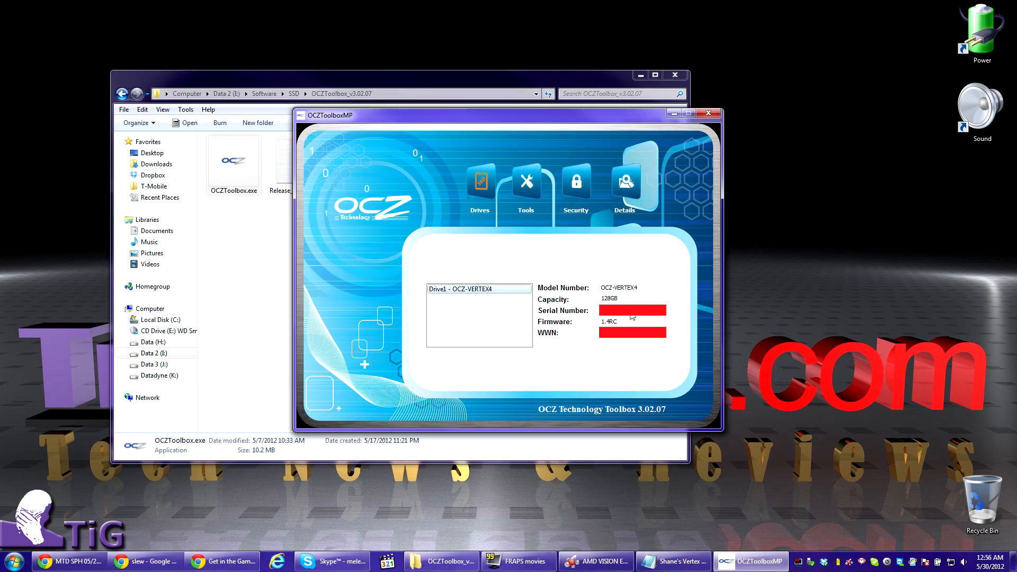
mouse_move(618, 322)
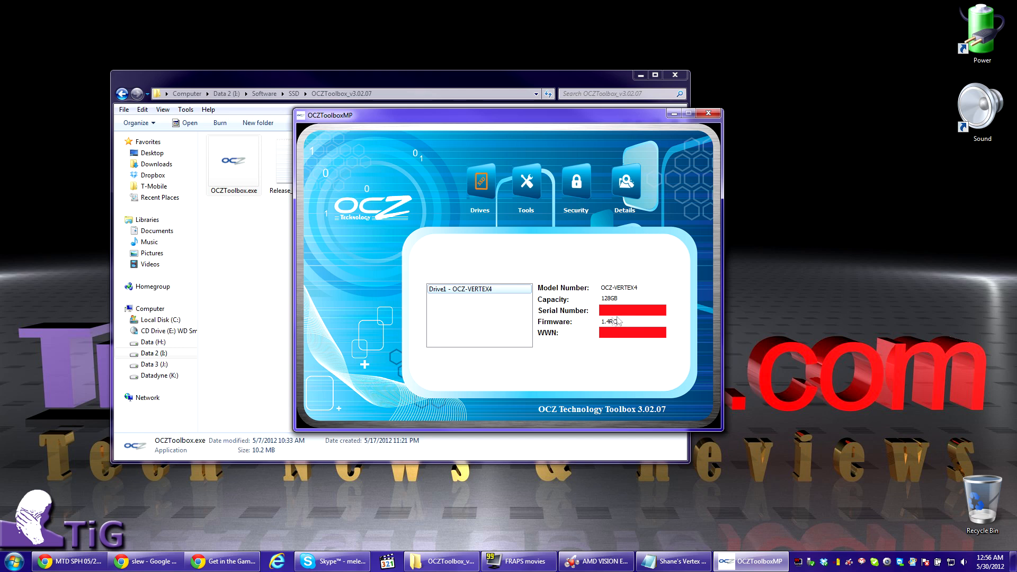
mouse_move(578, 349)
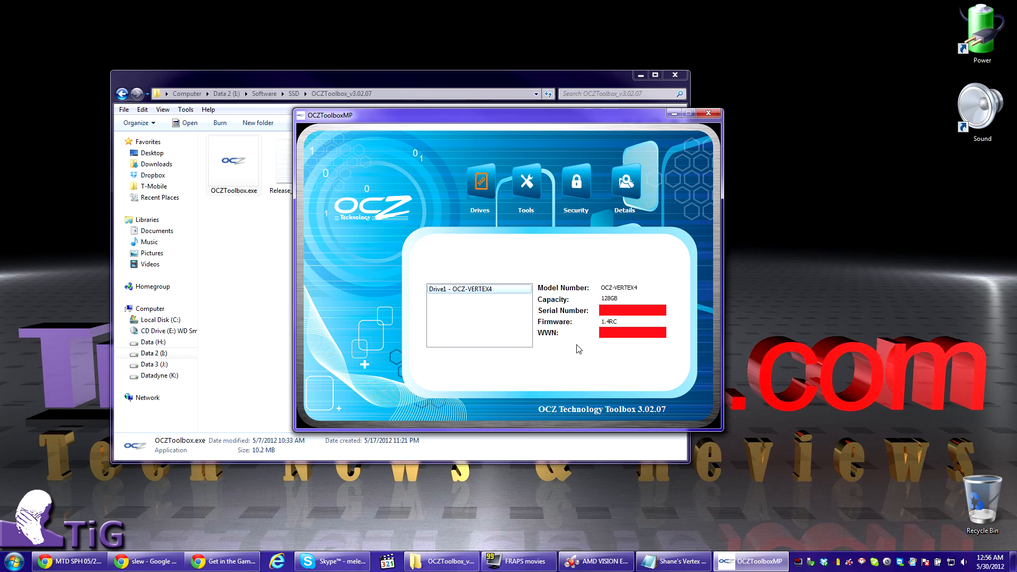
mouse_move(695, 384)
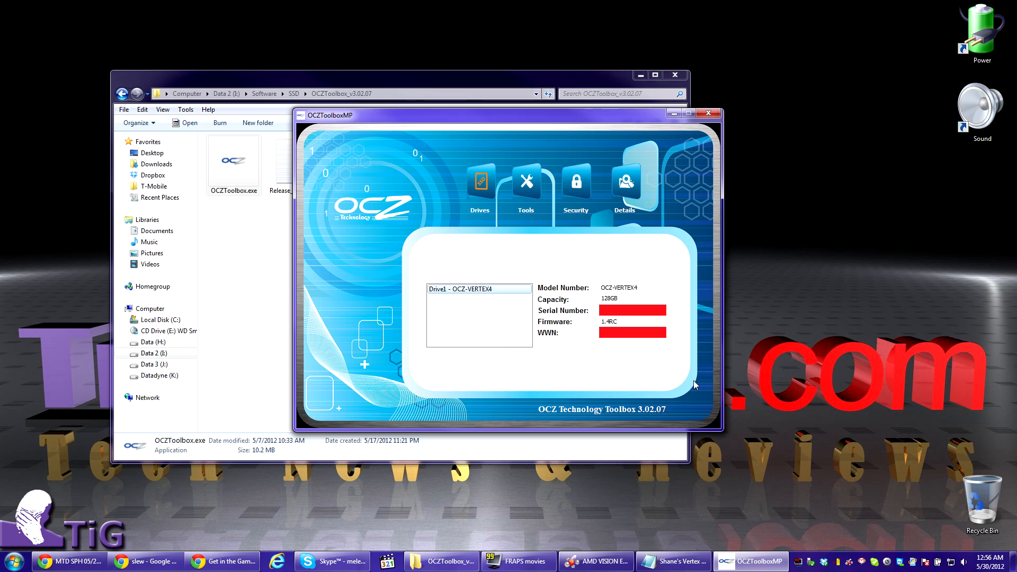
mouse_move(663, 380)
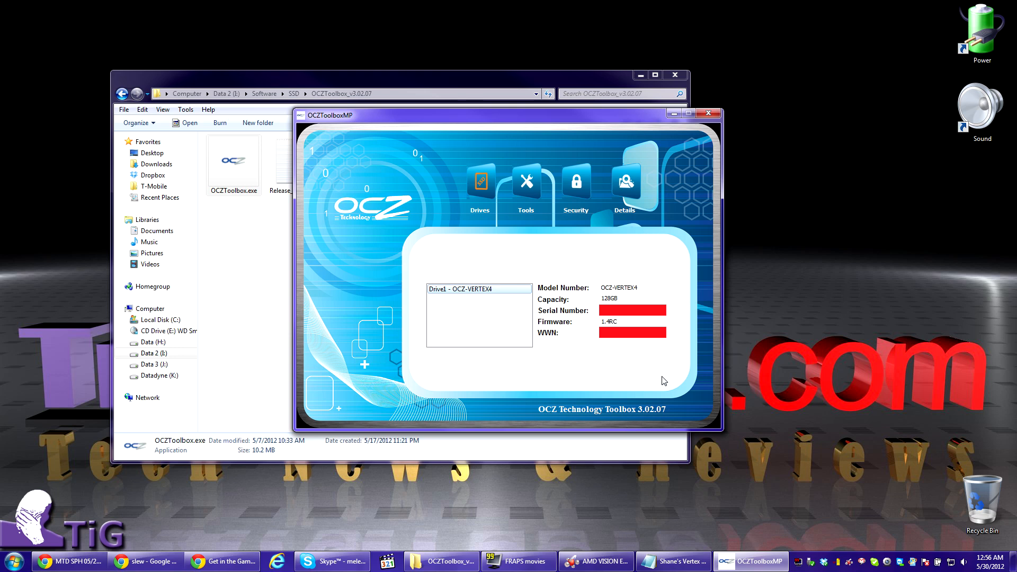
mouse_move(532, 118)
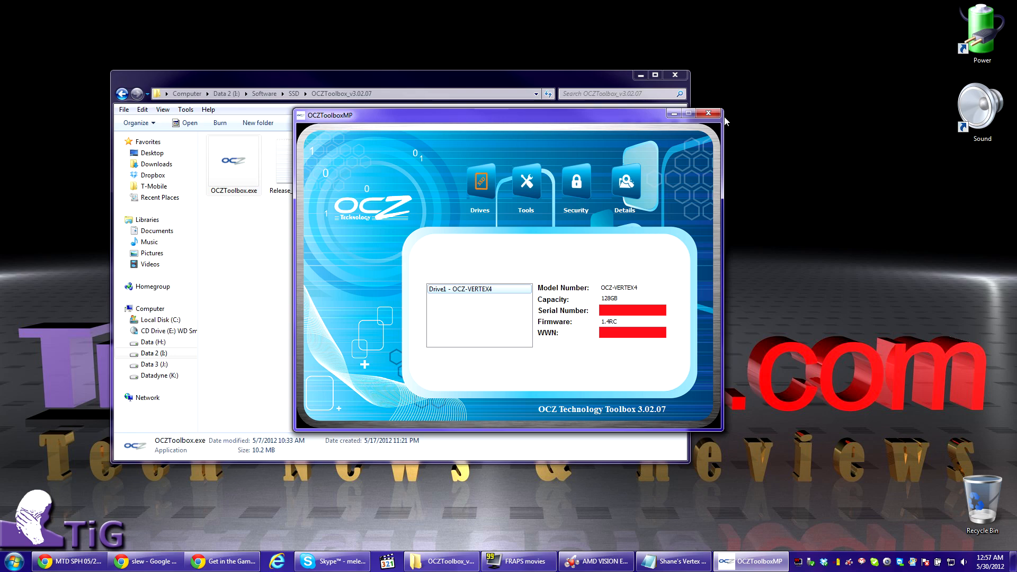
mouse_move(230, 210)
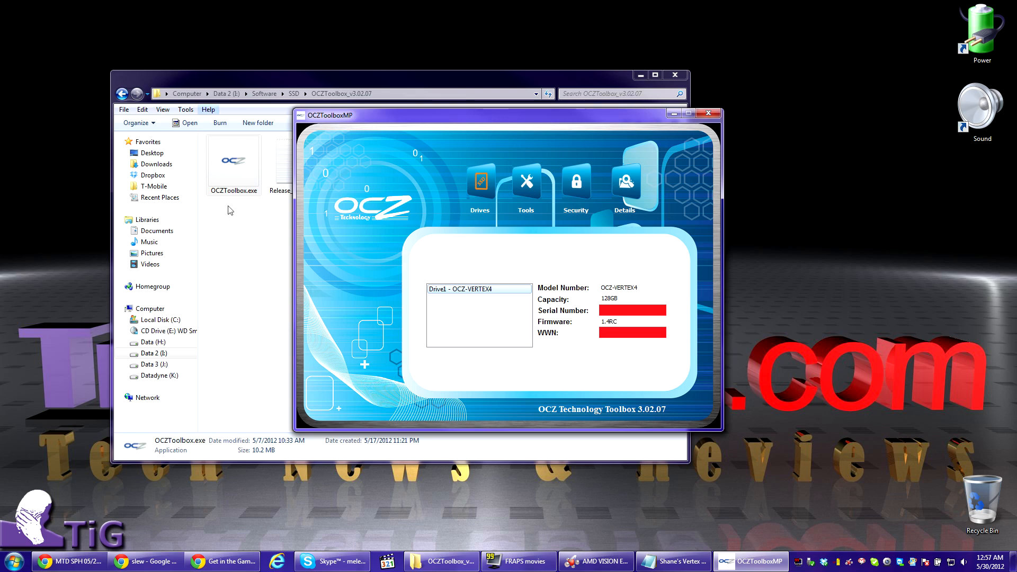